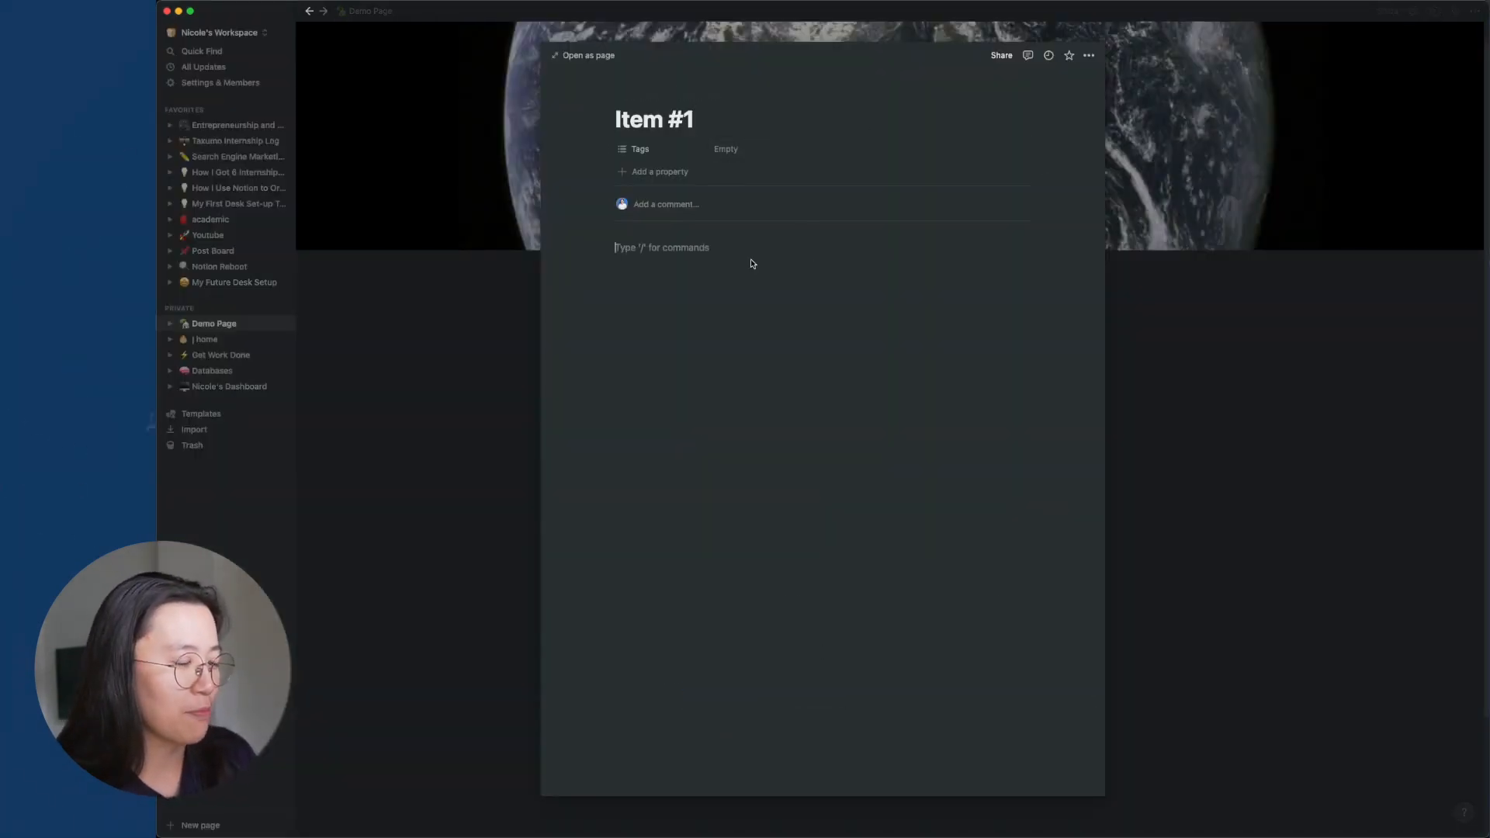
Enter 'Hello this is test content in Item' on the item page before going to Post Board
text(Hello this is test content in Item)
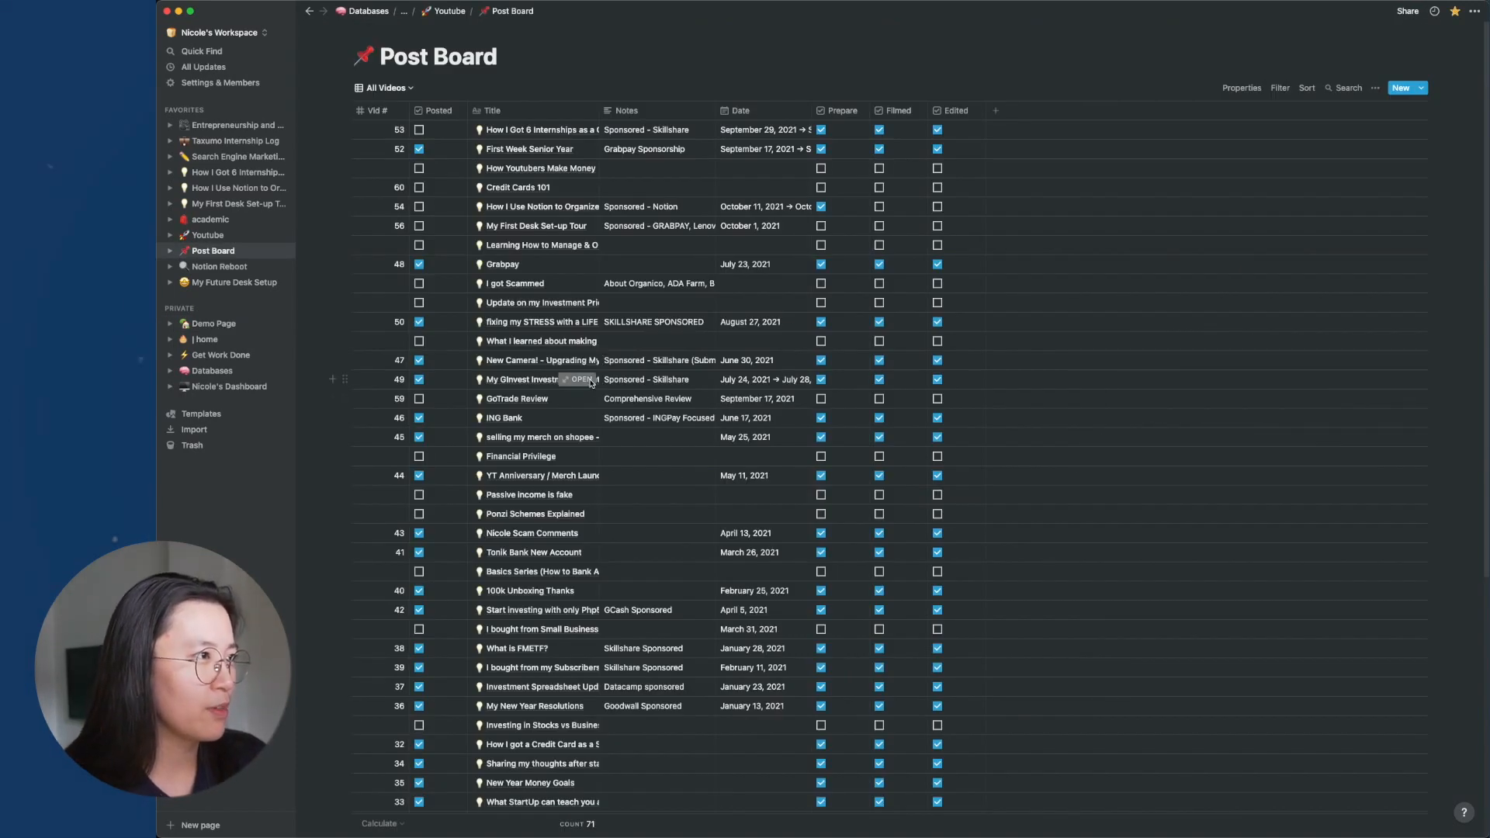
click(542, 379)
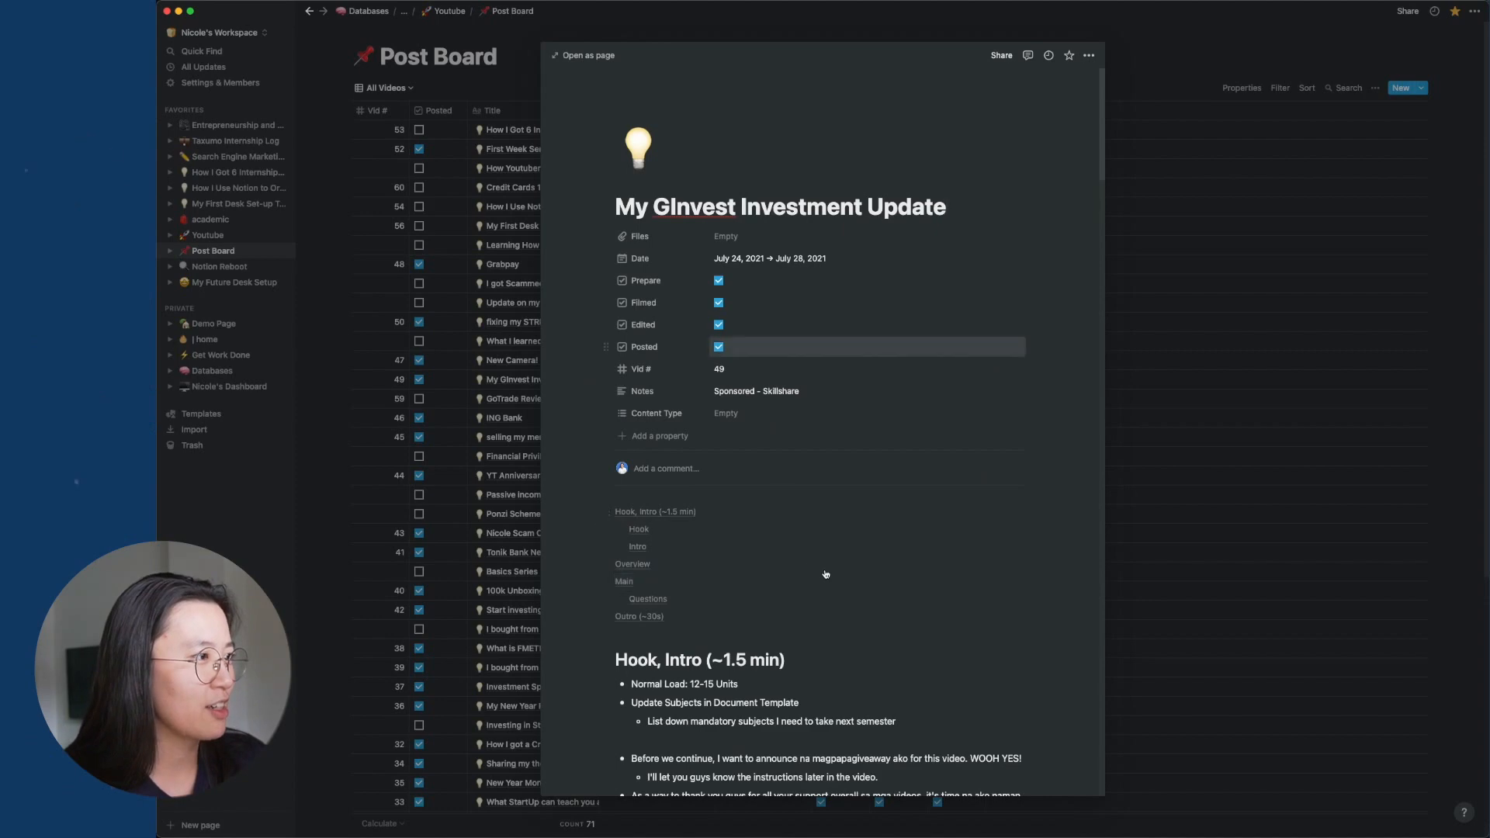
scroll(down, 3)
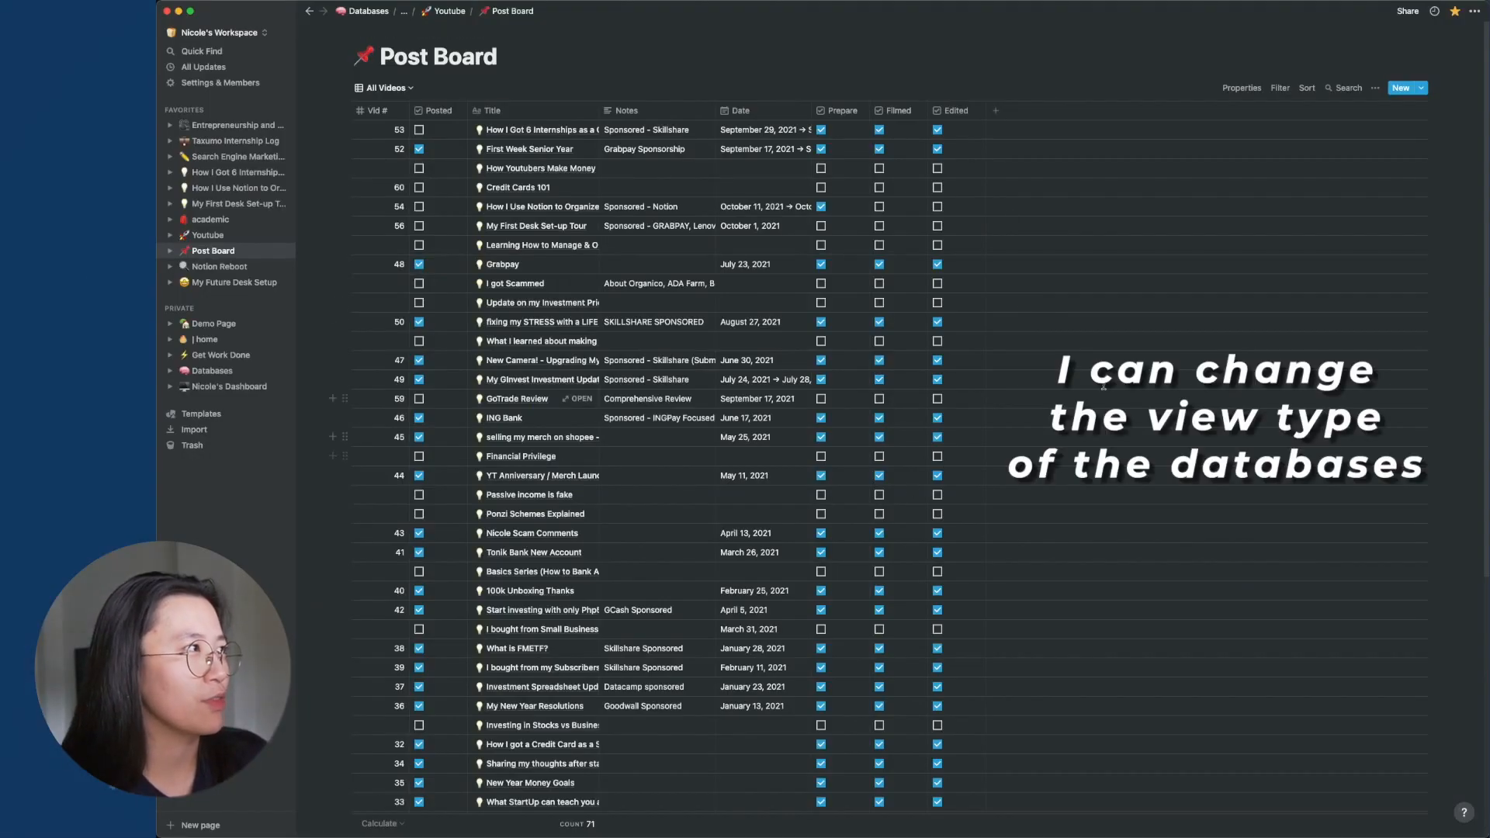
Duplicate the Posted Videos view from the Post Board view list
click(386, 88)
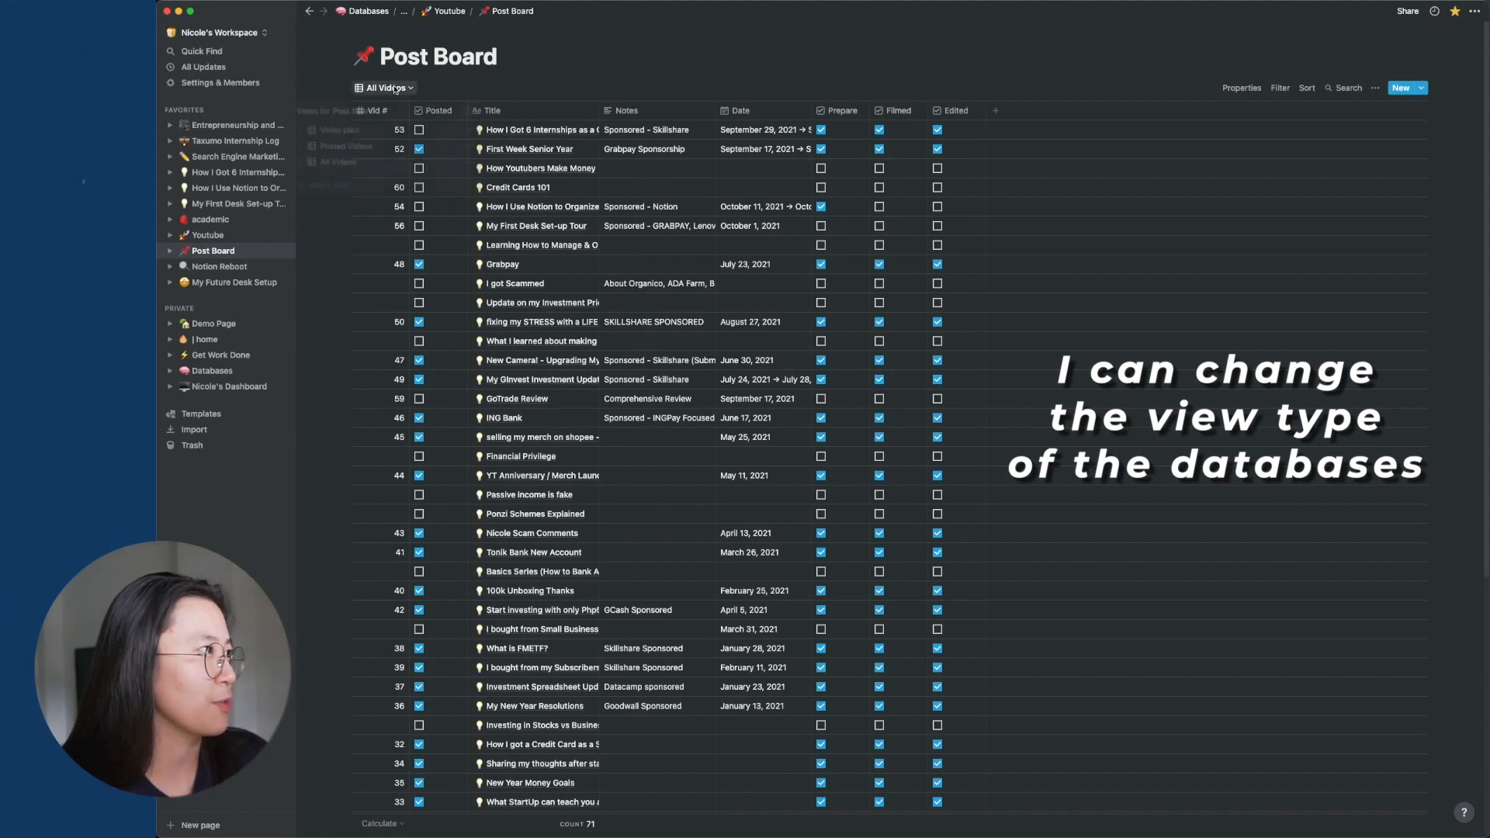
click(384, 88)
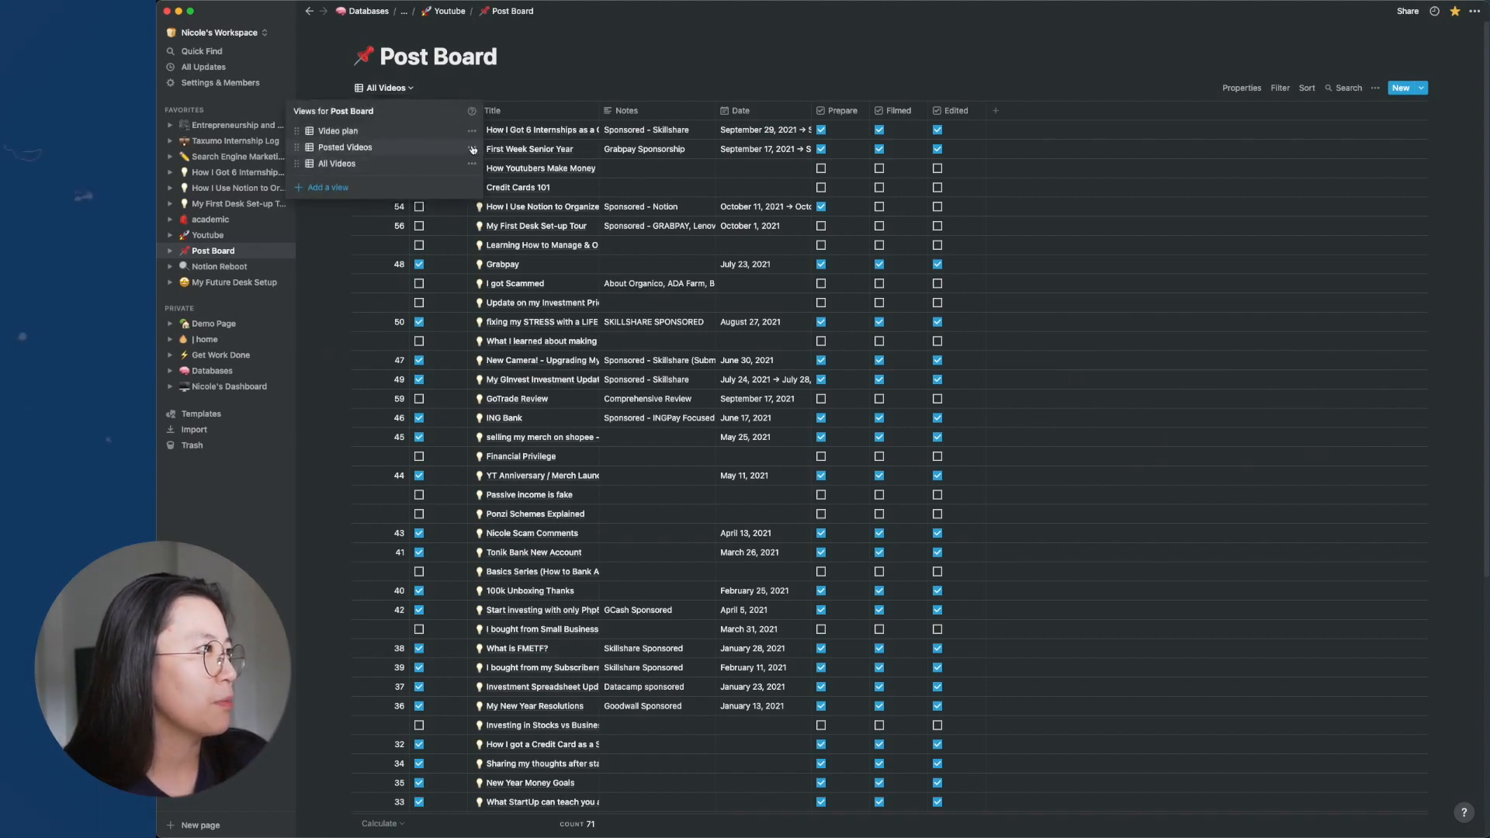
click(472, 148)
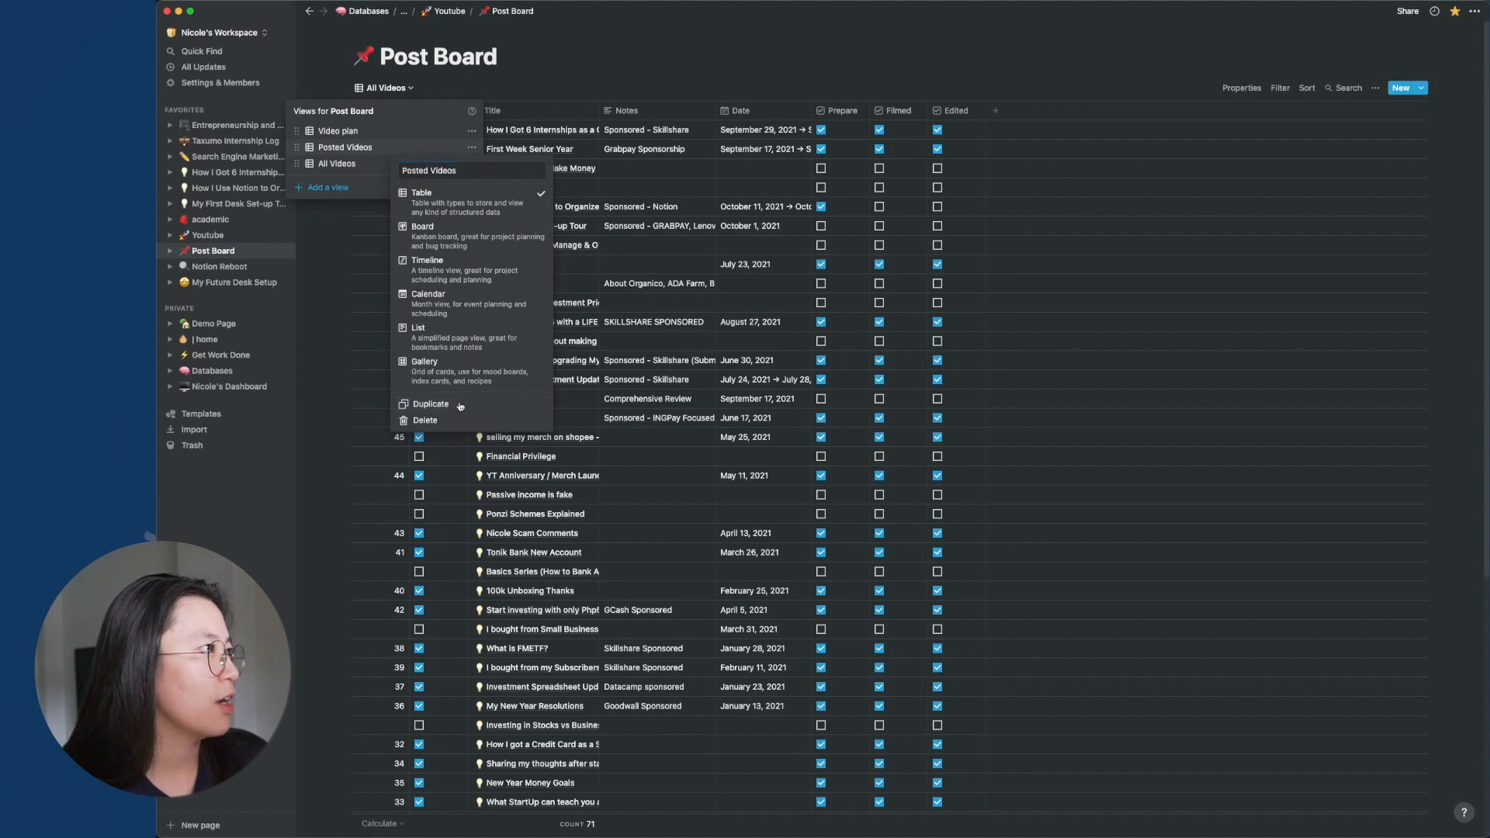
click(431, 403)
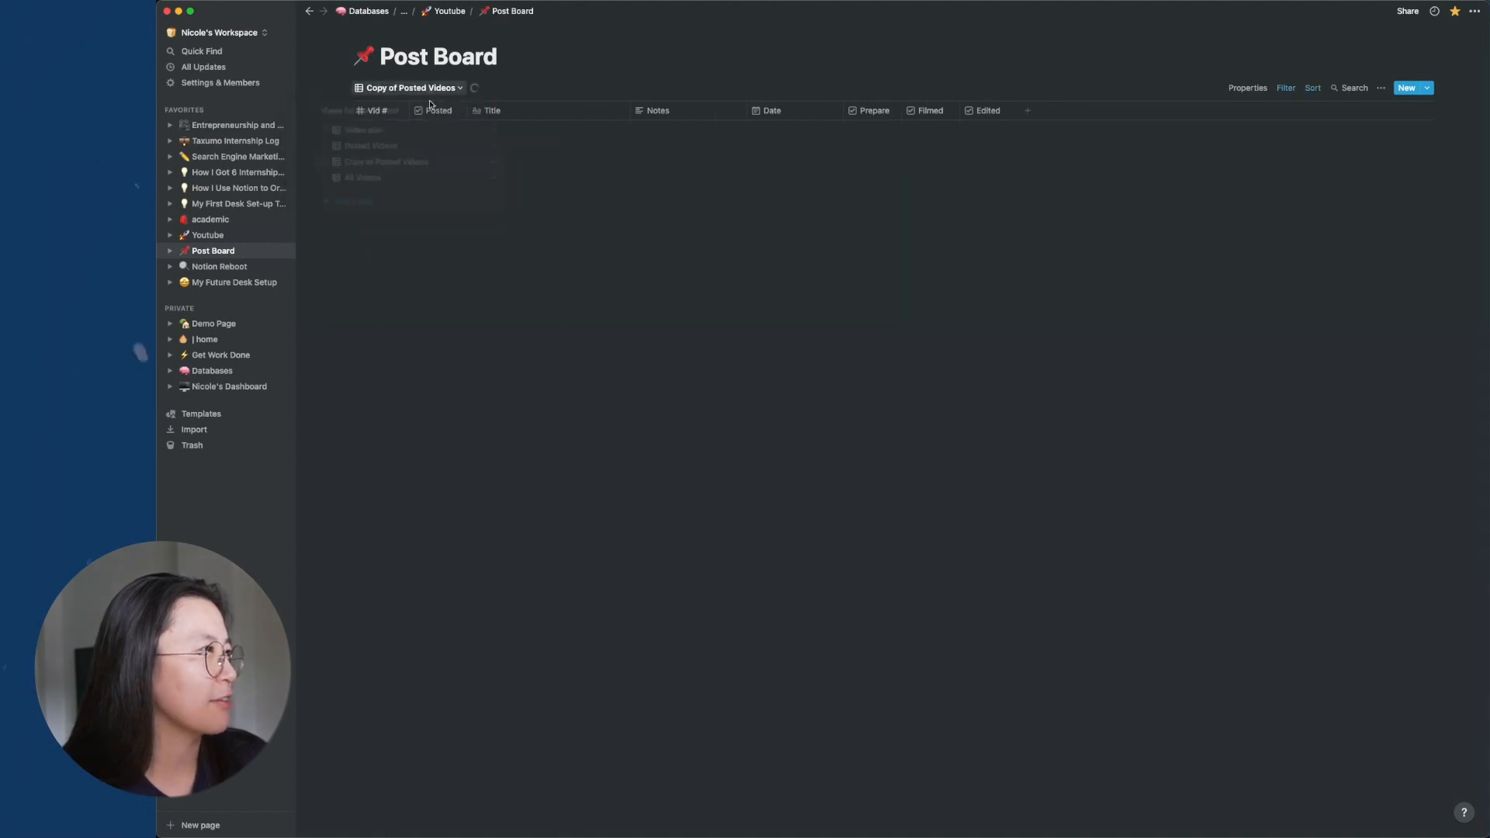
Switch the copied view to a Calendar layout showing the current month
click(411, 88)
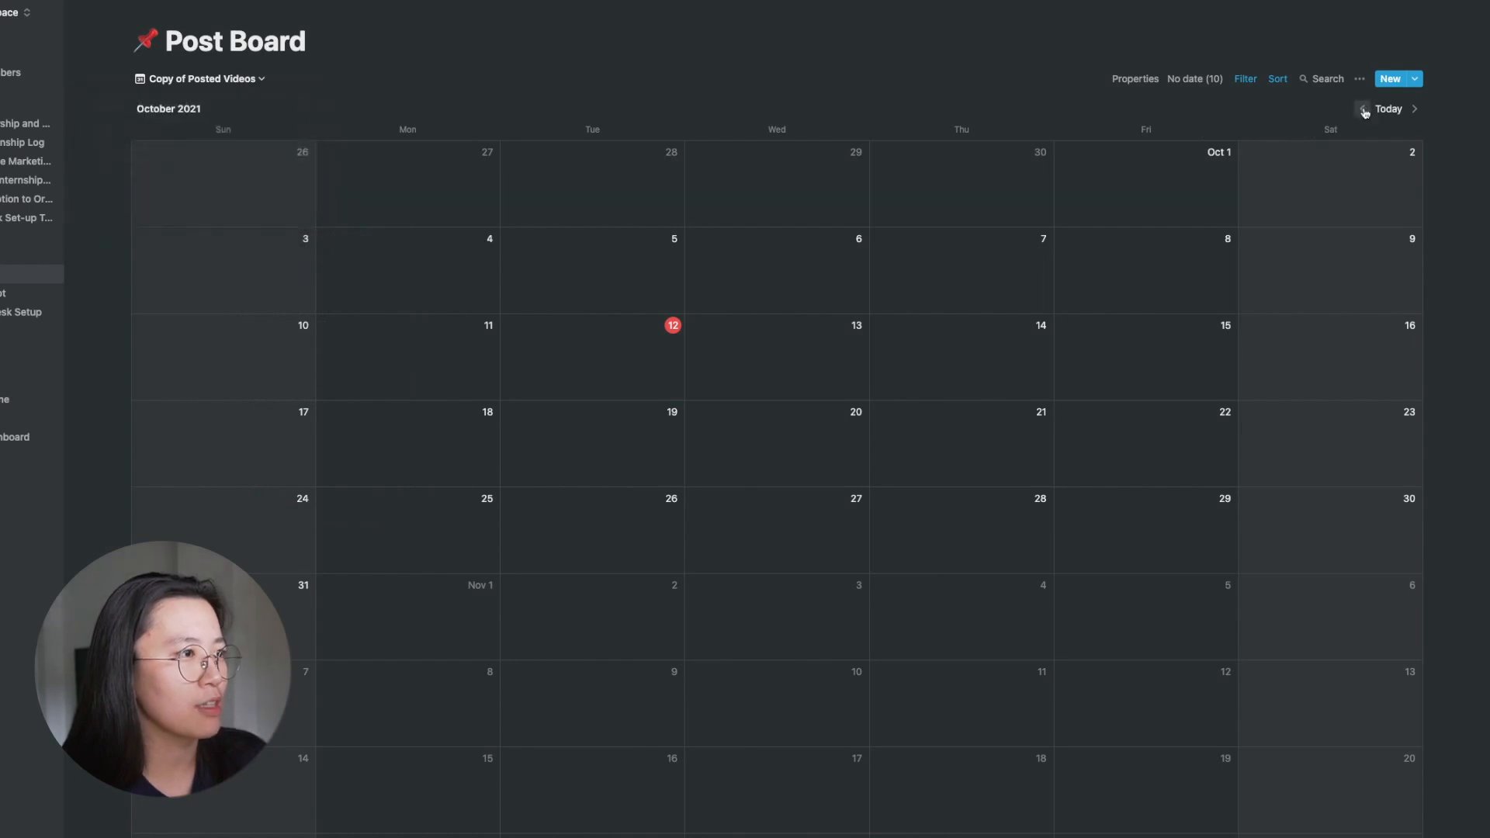
click(1363, 109)
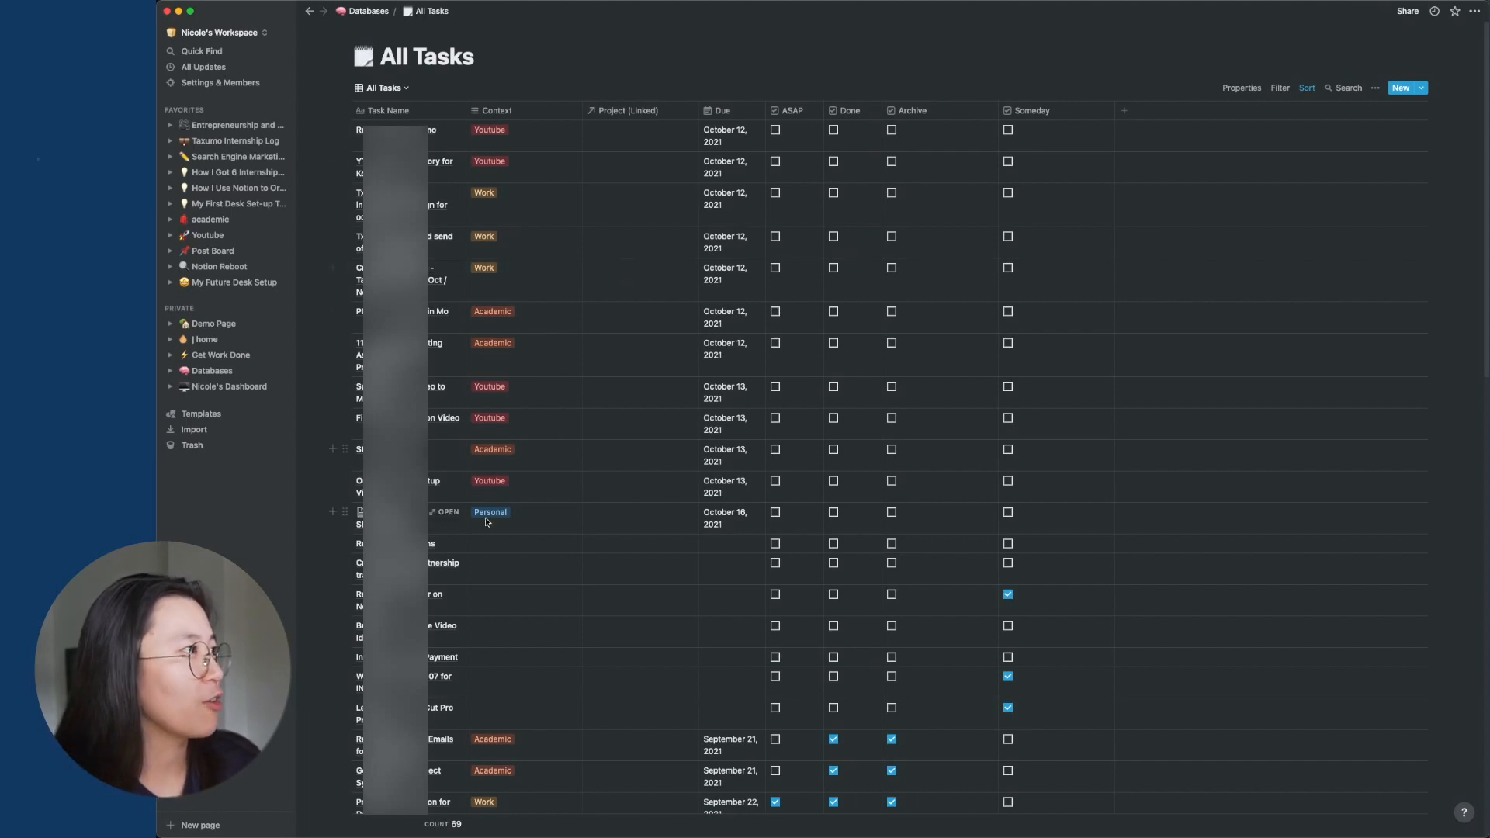
Open the All Tasks master list database
click(389, 130)
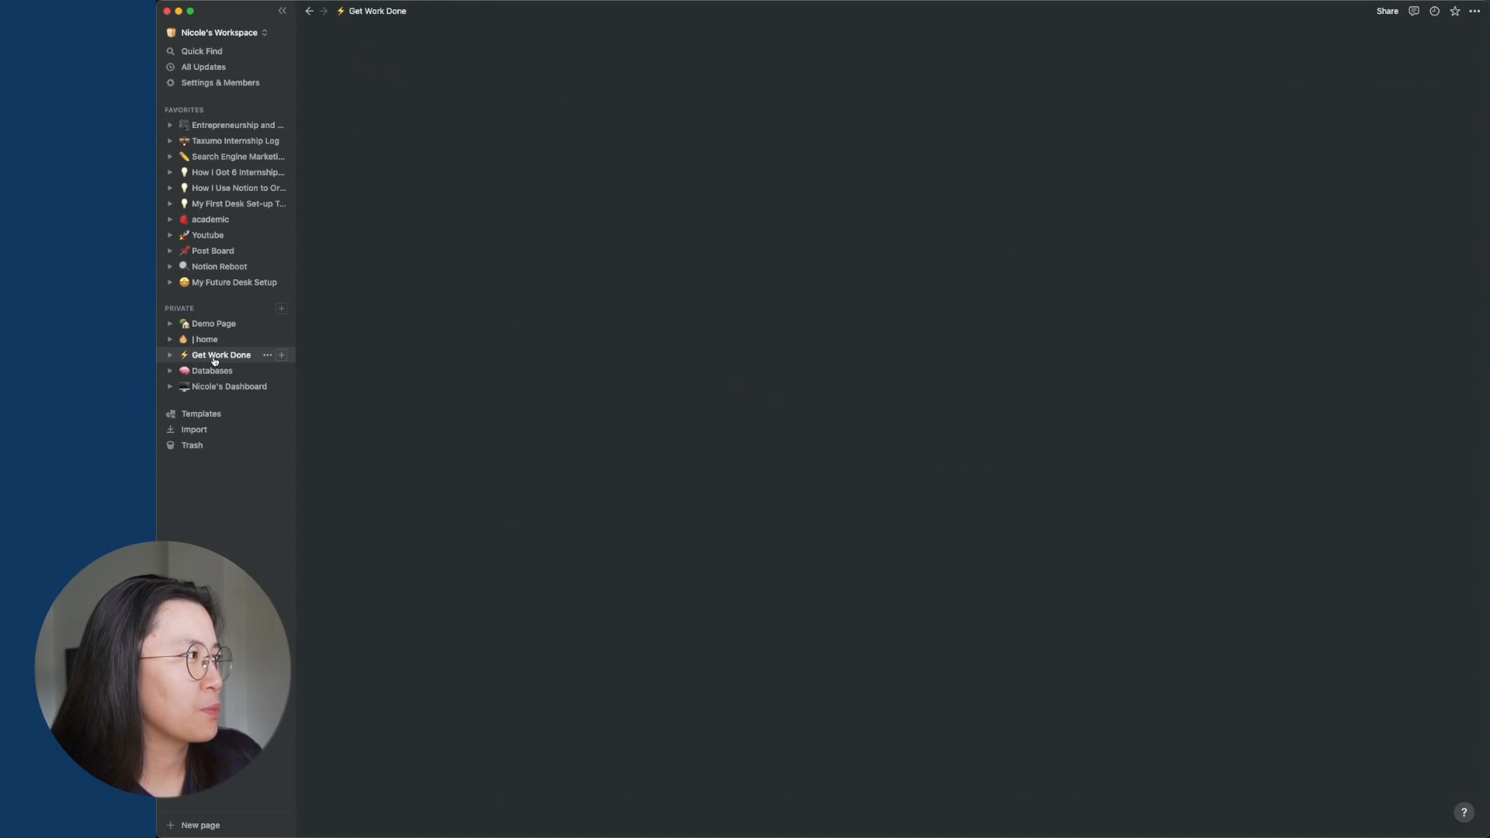
Open Get Work Done and scroll through its Inbox, Overdue, Urgent and topic tables
click(221, 355)
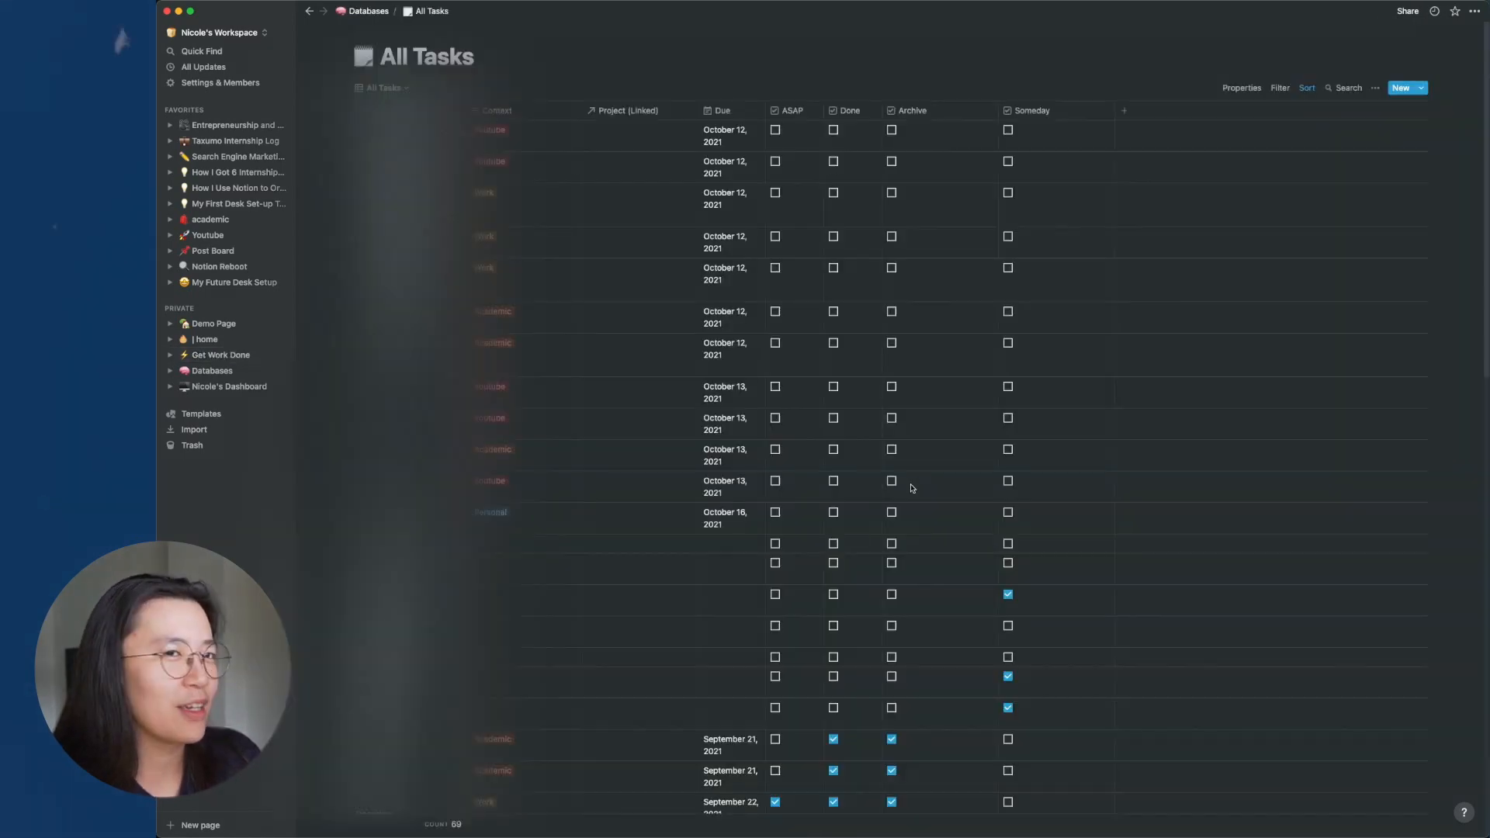
click(219, 355)
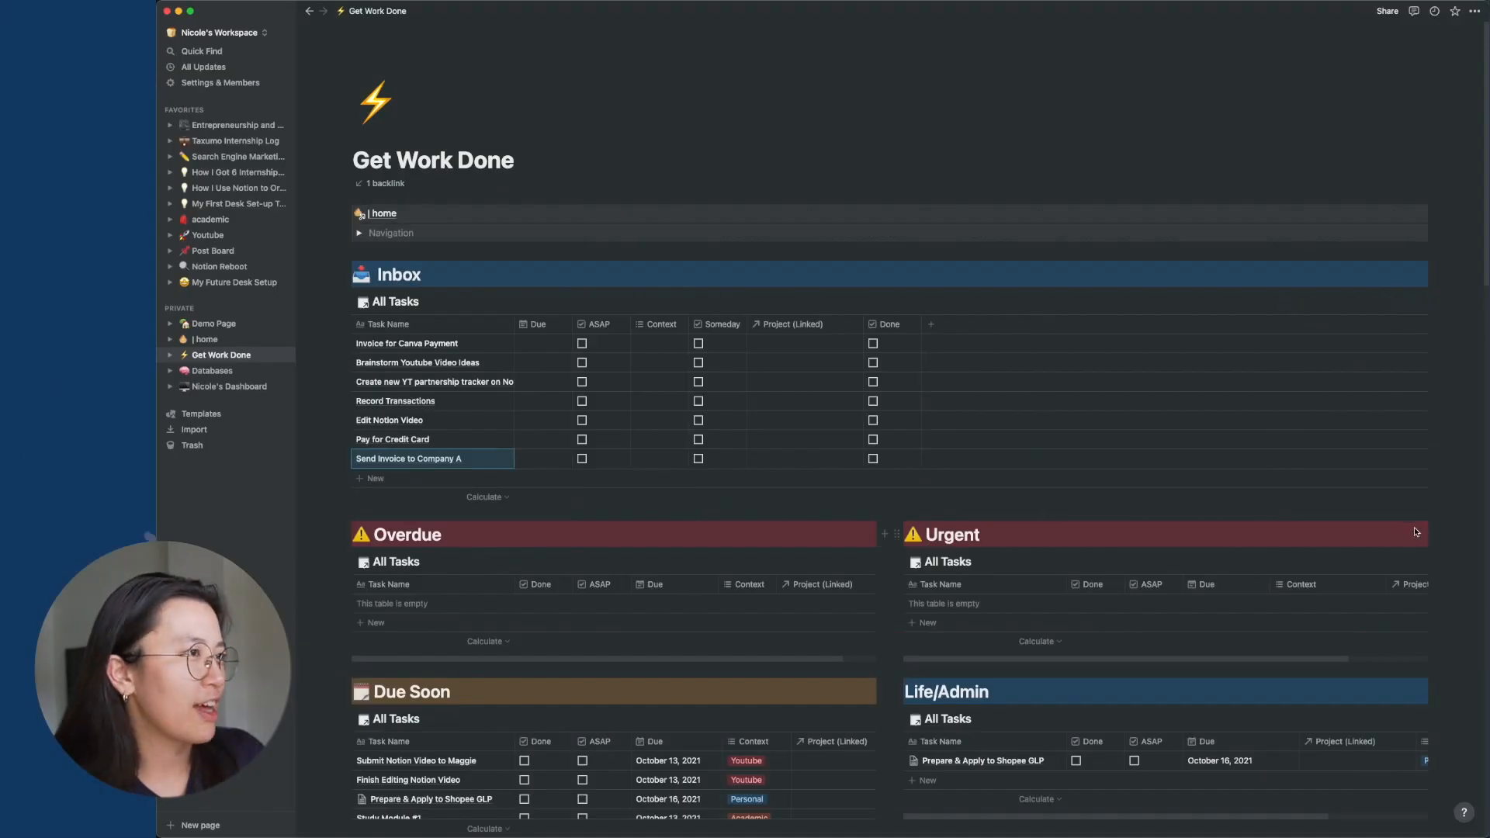
scroll(down, 3)
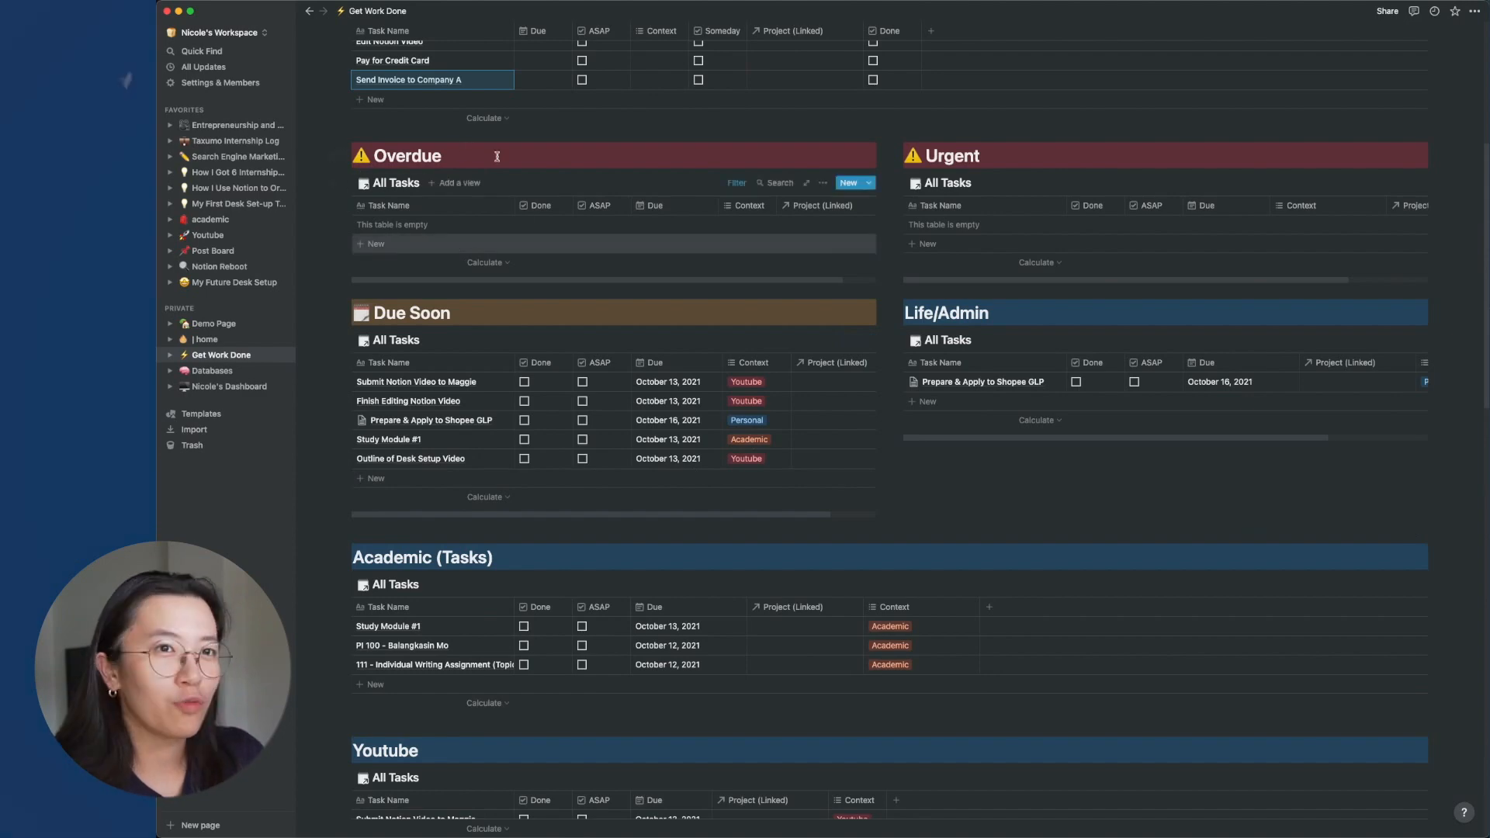
scroll(down, 3)
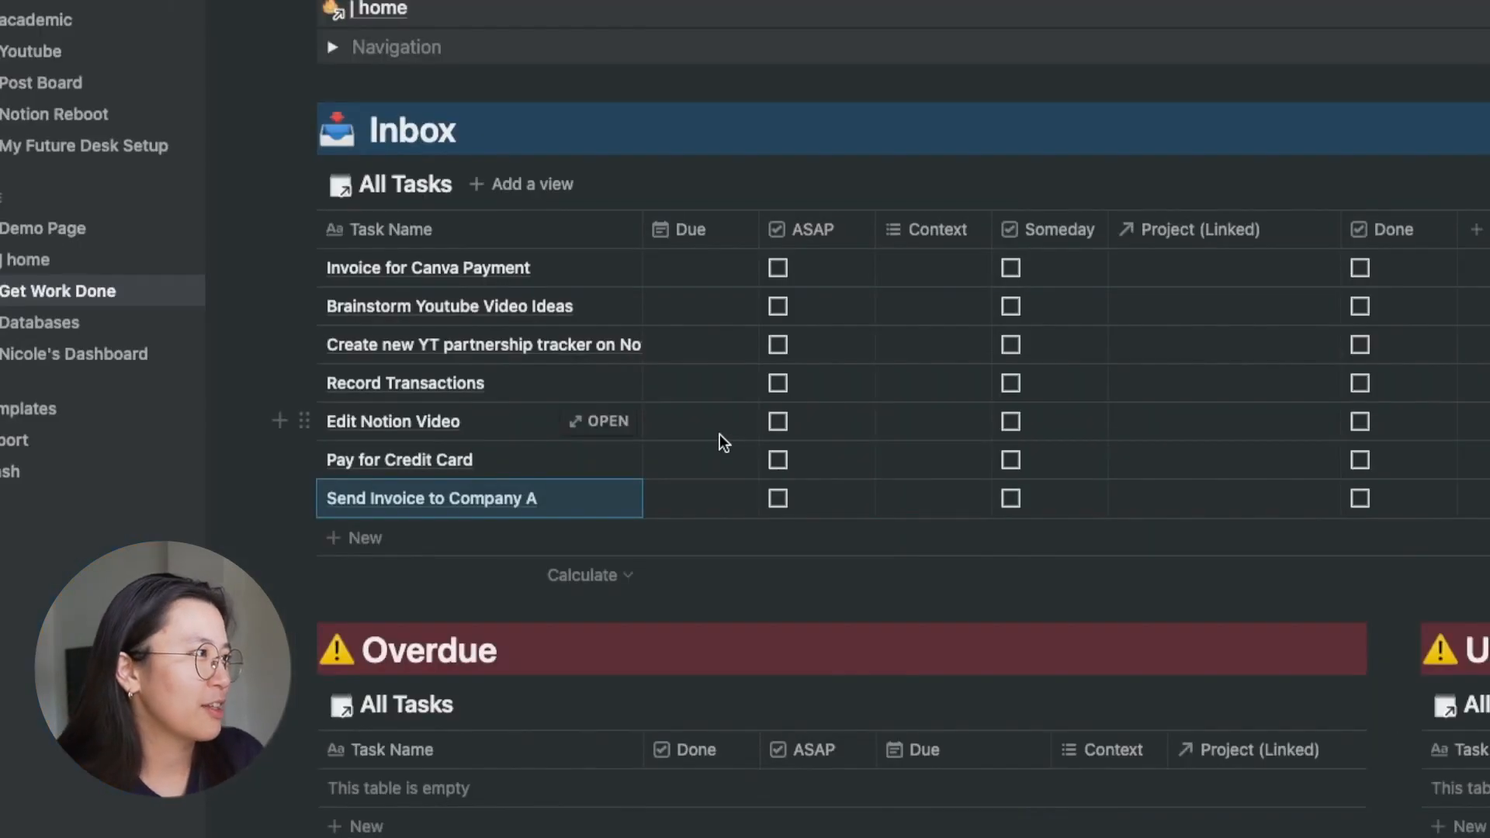
Set Edit Notion Video's due date to October 12, 2021 and its context to Youtube
click(700, 499)
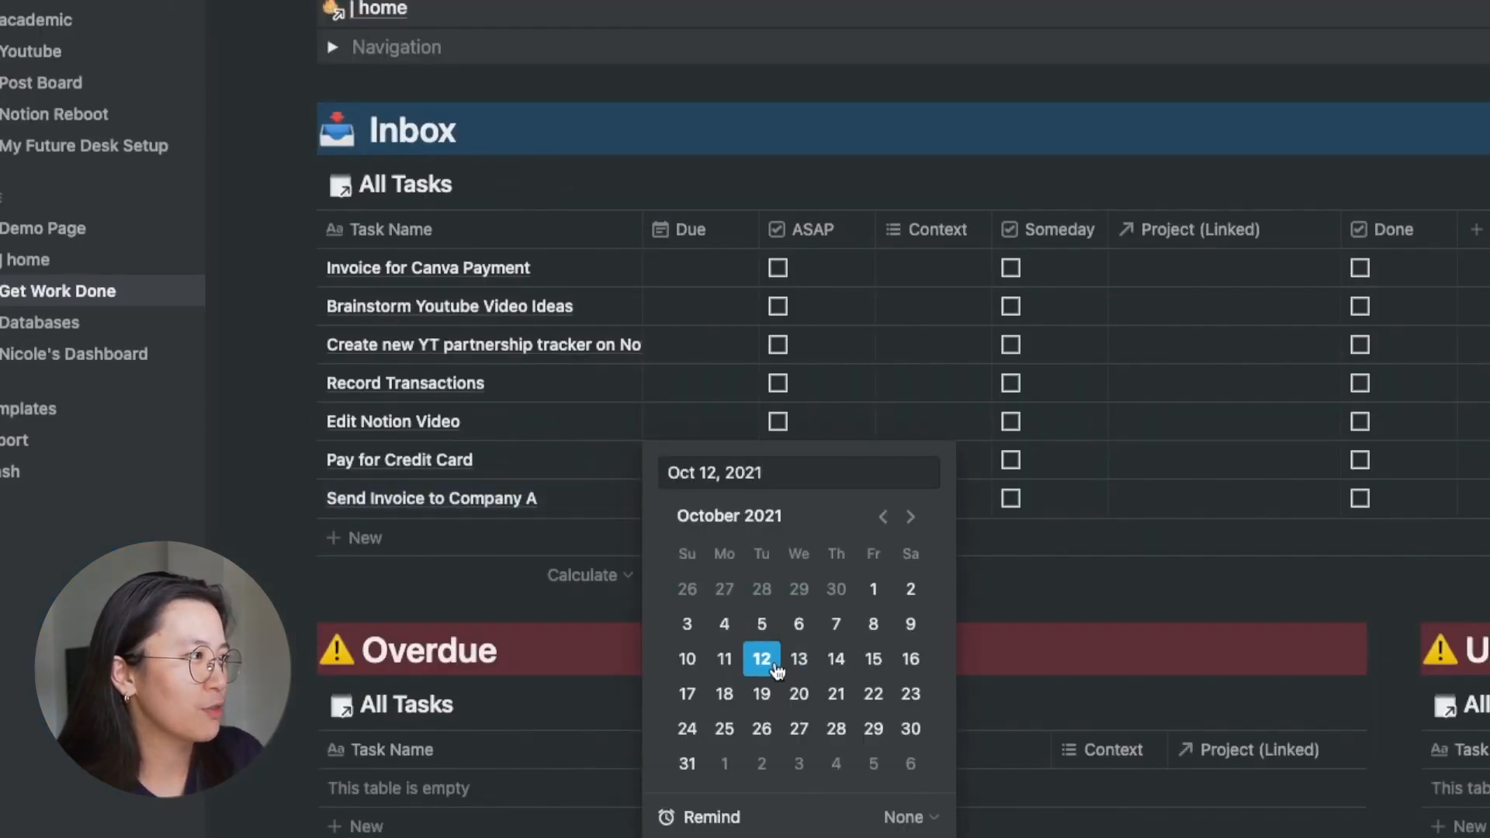
click(761, 659)
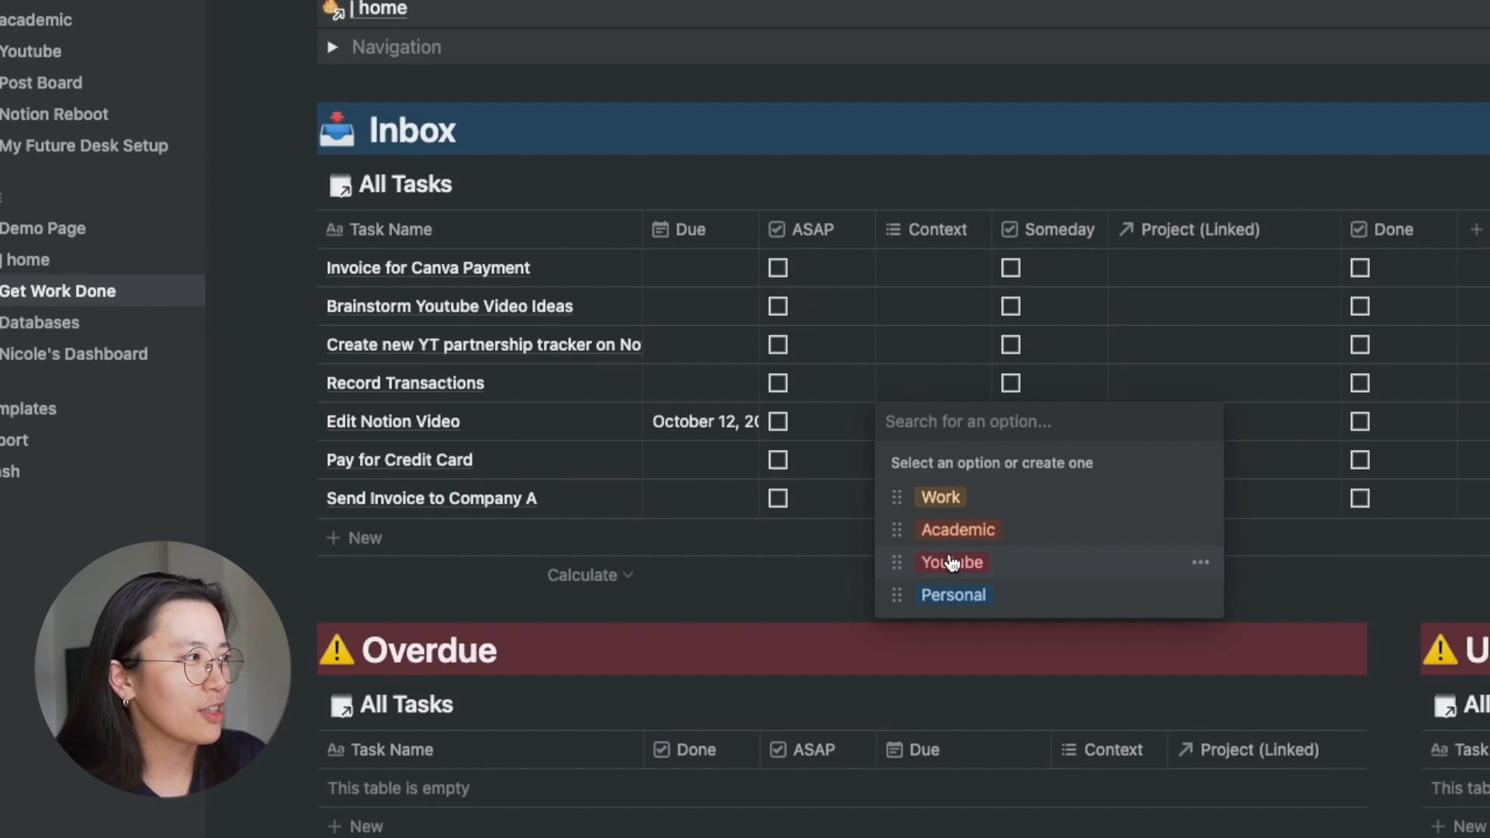
click(952, 562)
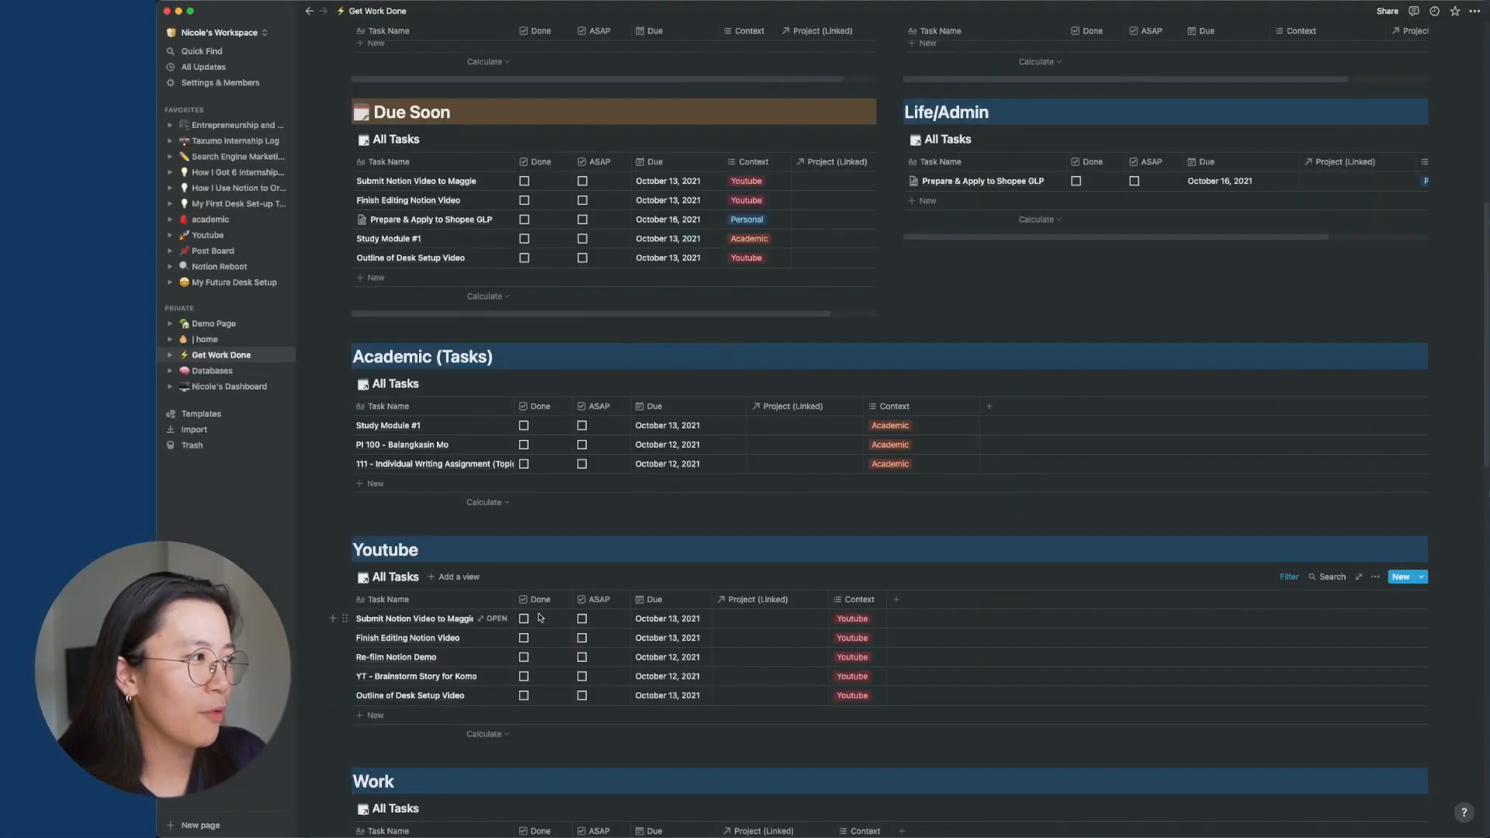
Scroll the dashboard and open Study Module #1 from the Academic table as a page
scroll(down, 3)
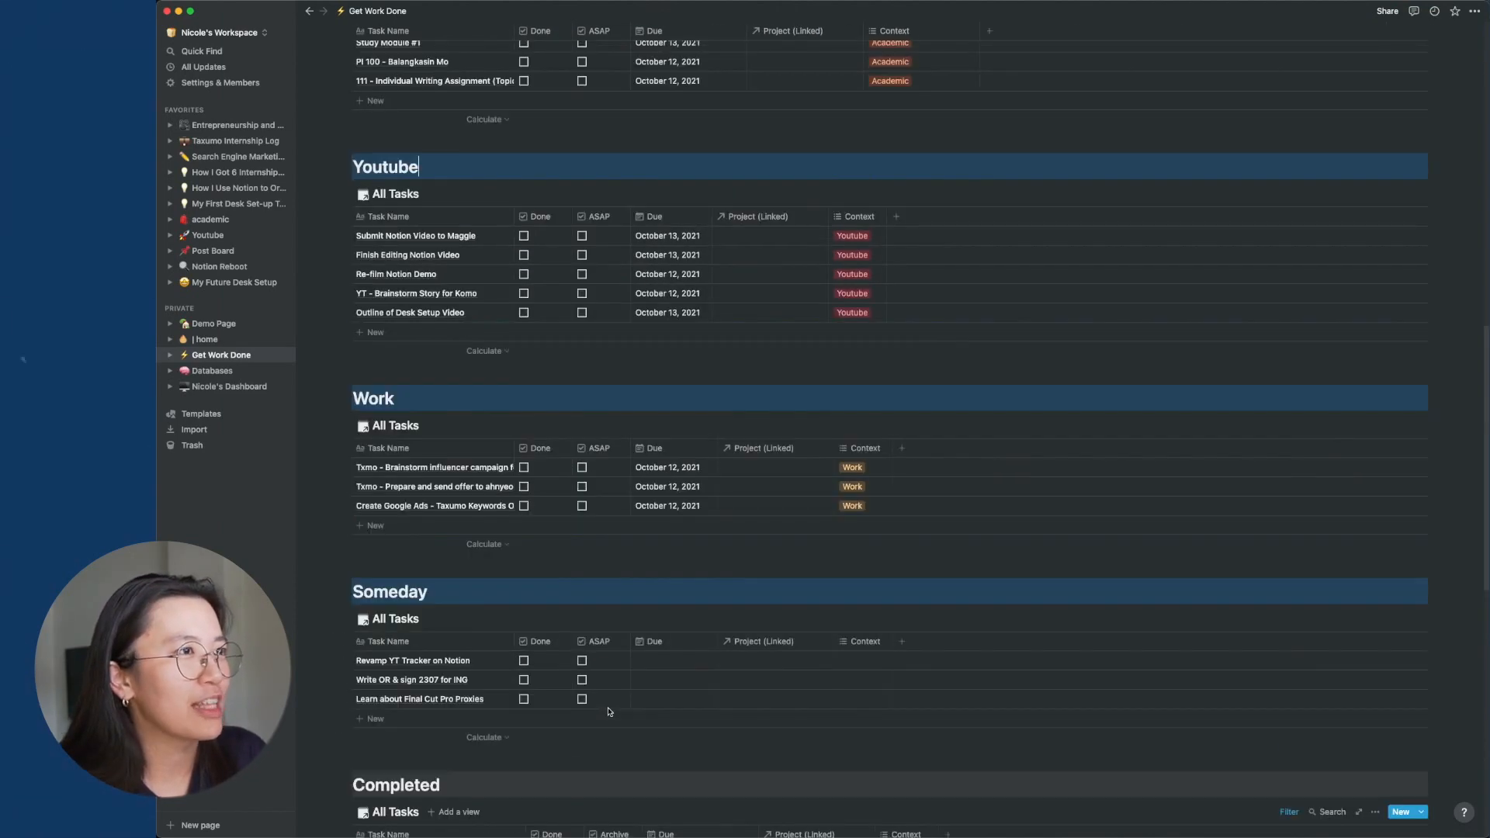
scroll(up, 3)
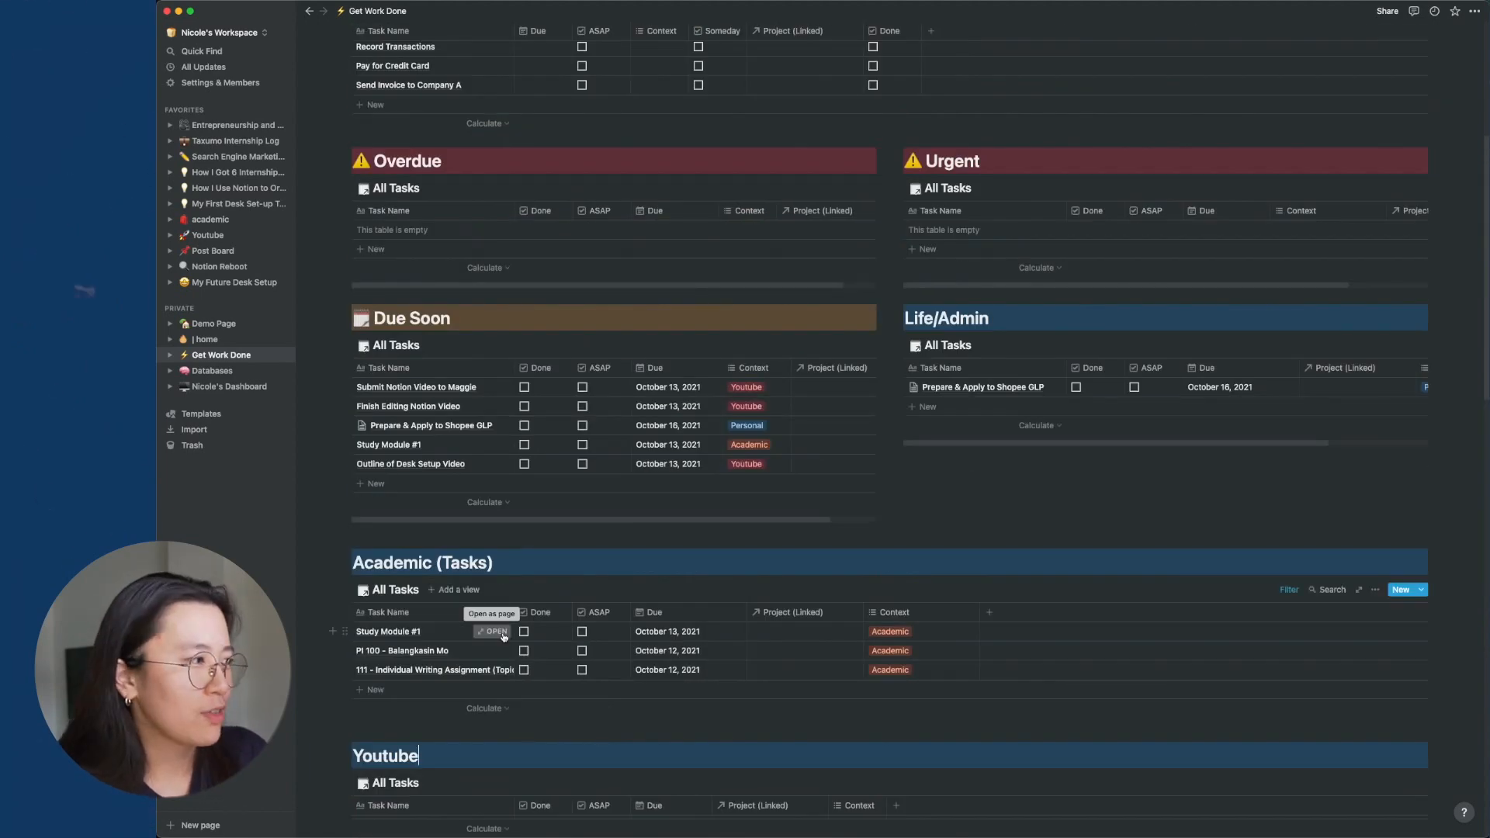
click(492, 631)
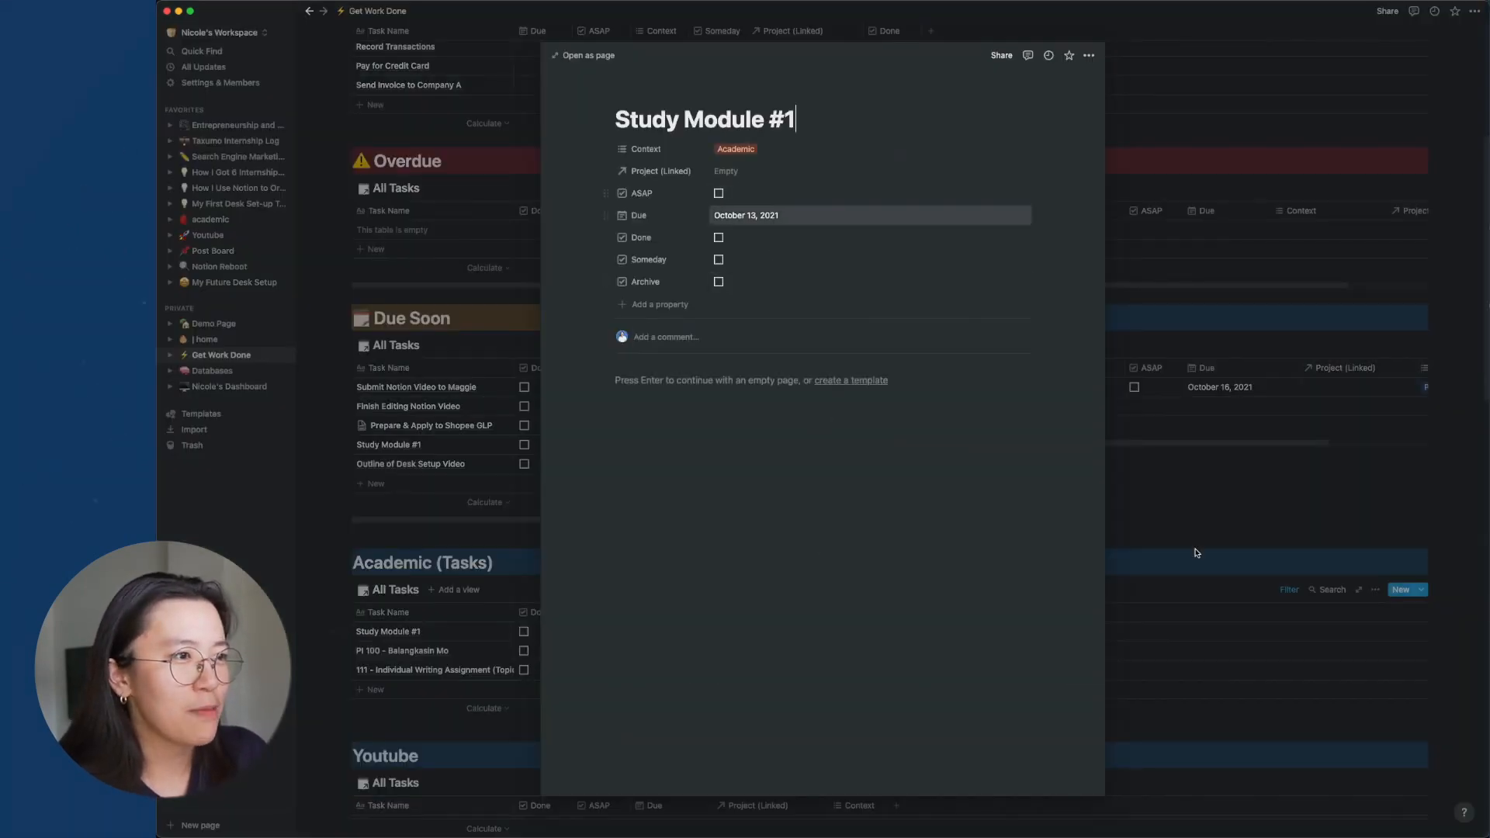